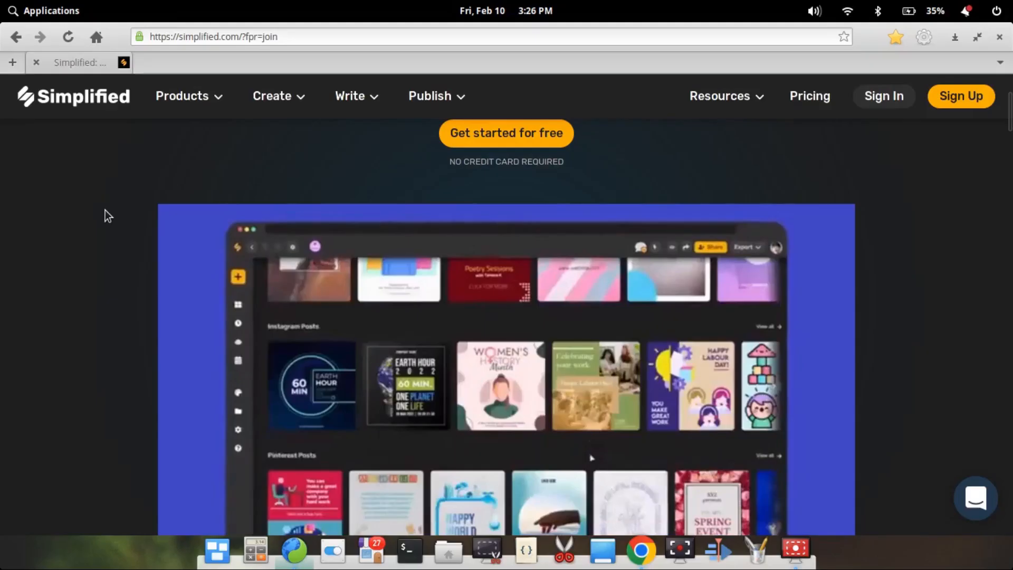
- Browse Simplified's navigation menus for products and writing tools, then close them
left_click(181, 96)
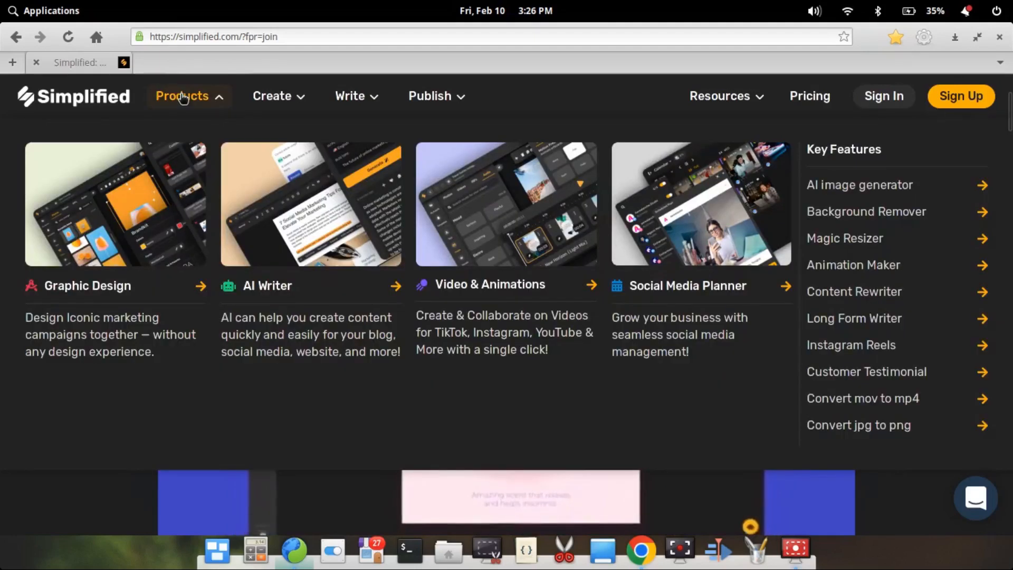
left_click(278, 96)
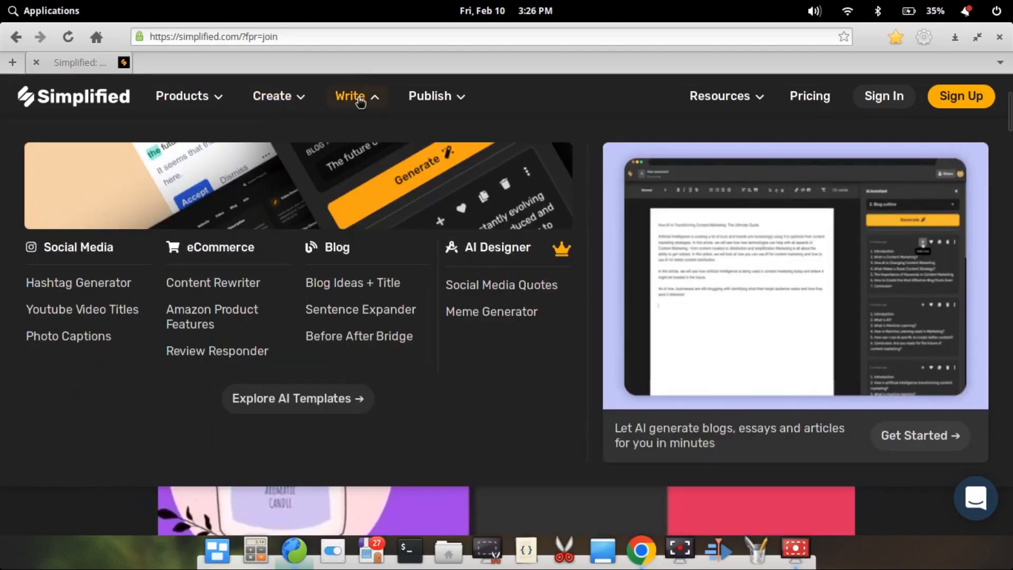
left_click(429, 96)
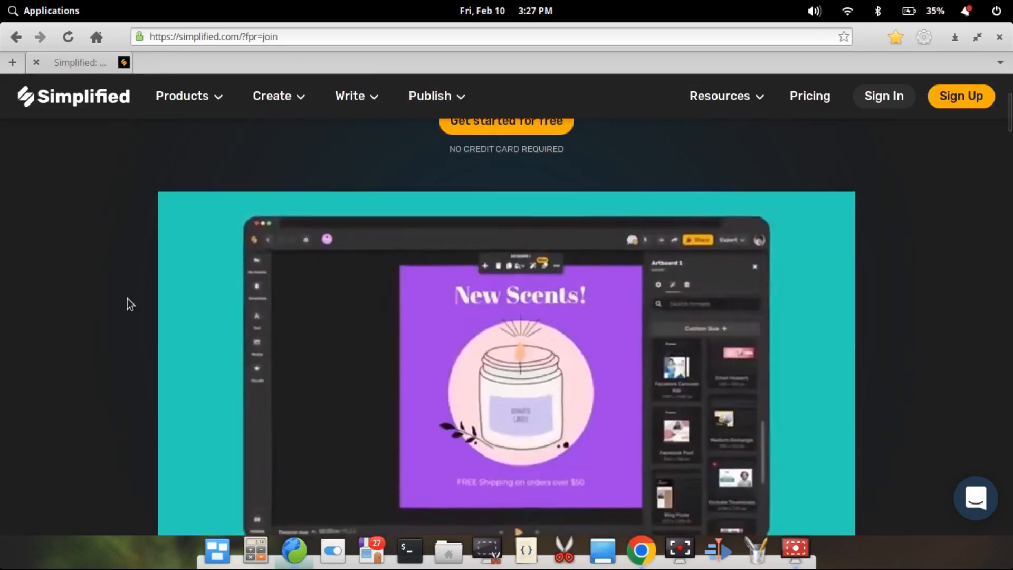
- Scroll the Simplified homepage down to the 'Stunning graphics design, Made together.' section
scroll("down", 3)
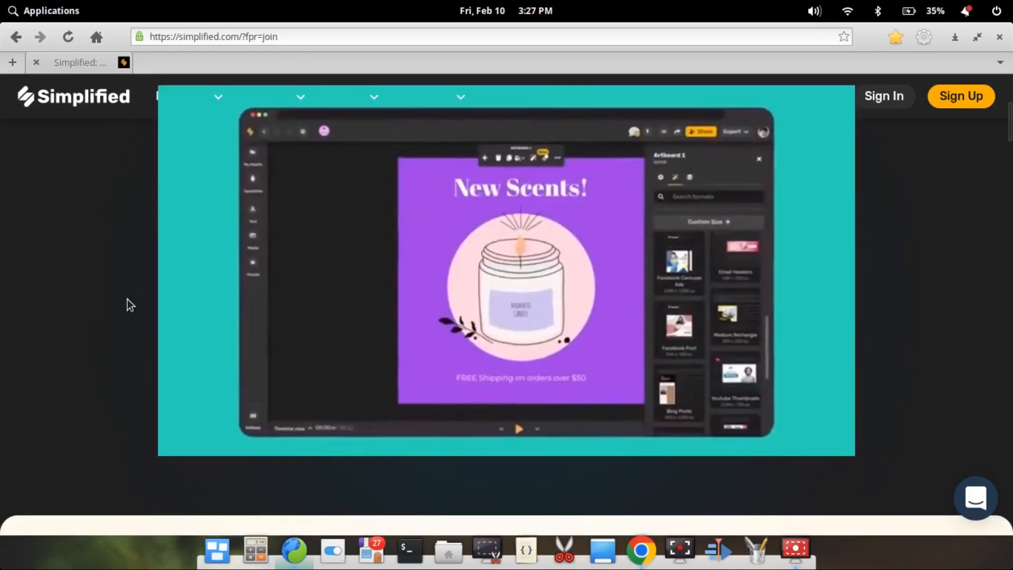
scroll("down", 3)
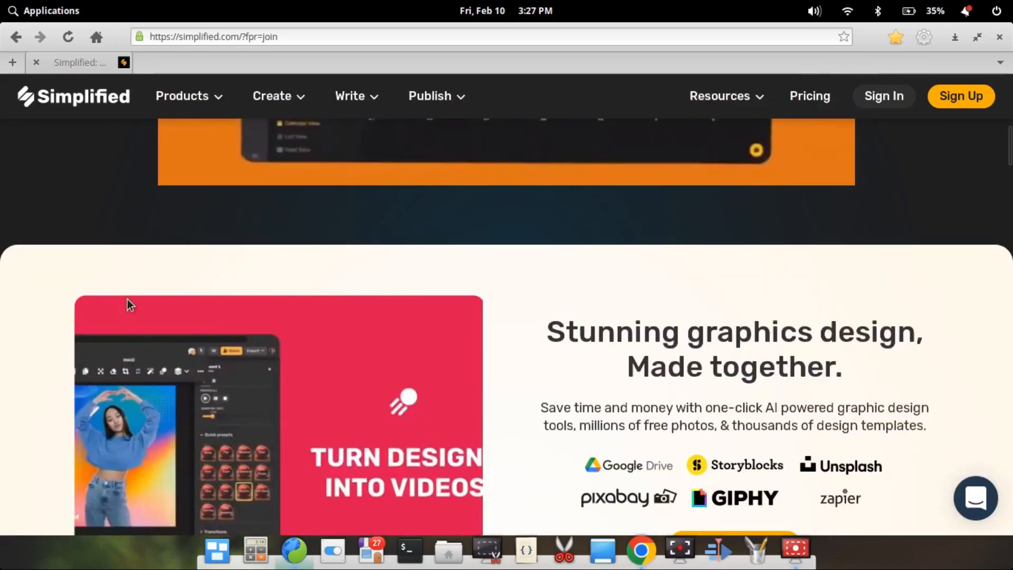
scroll("down", 3)
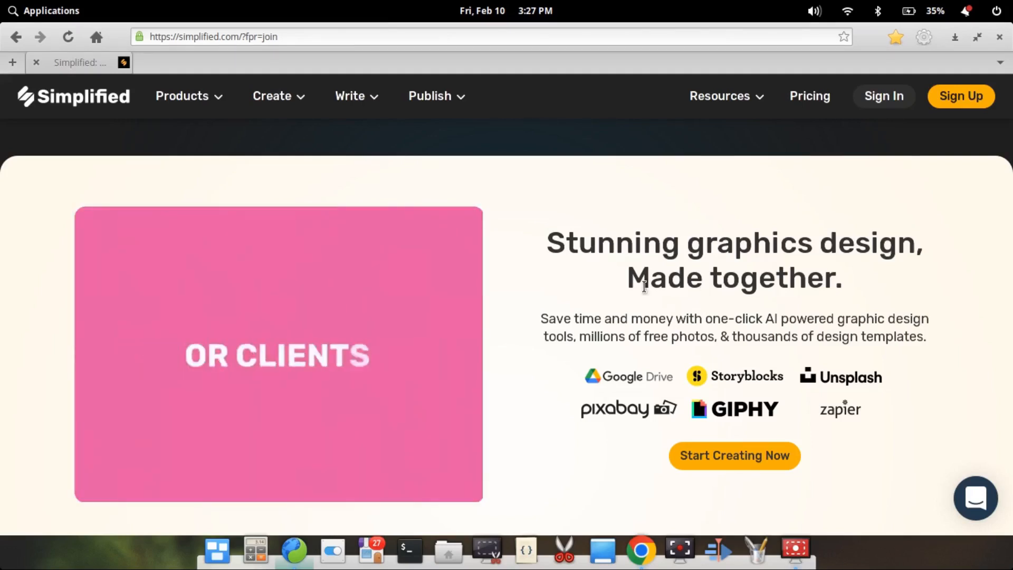
scroll("down", 3)
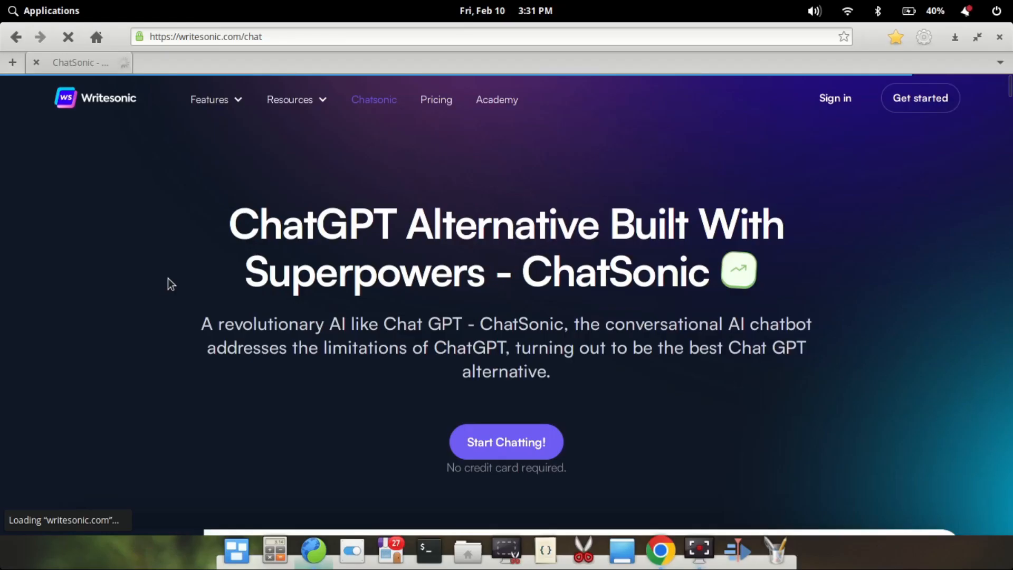
- Scroll through the ChatSonic page's feature sections
scroll("down", 3)
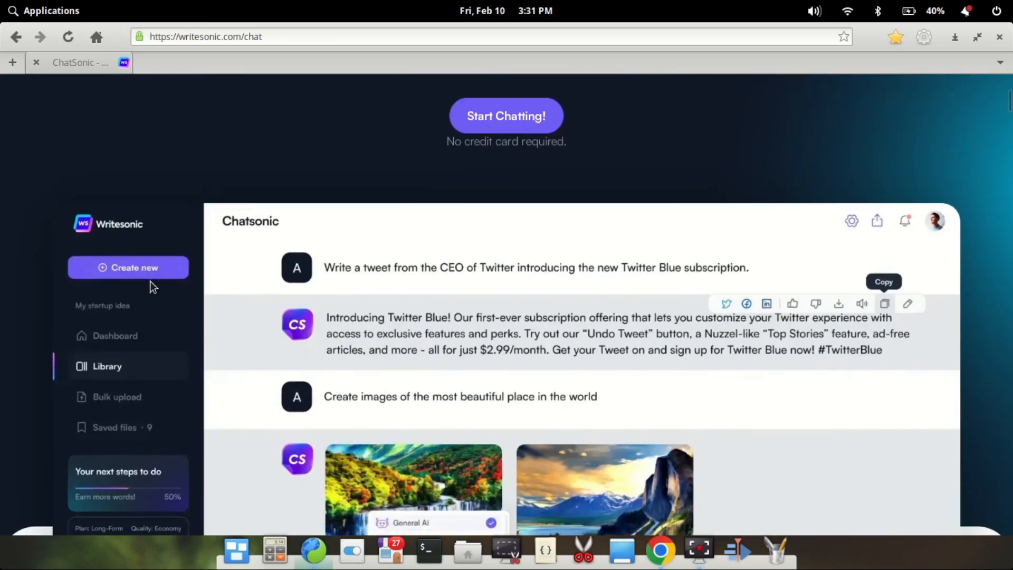
scroll("down", 3)
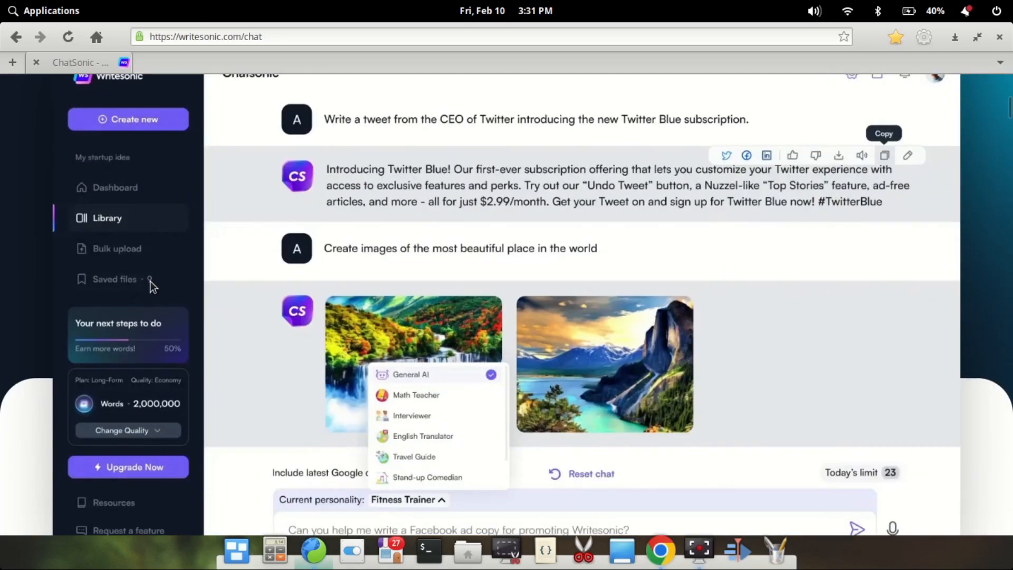
scroll("down", 3)
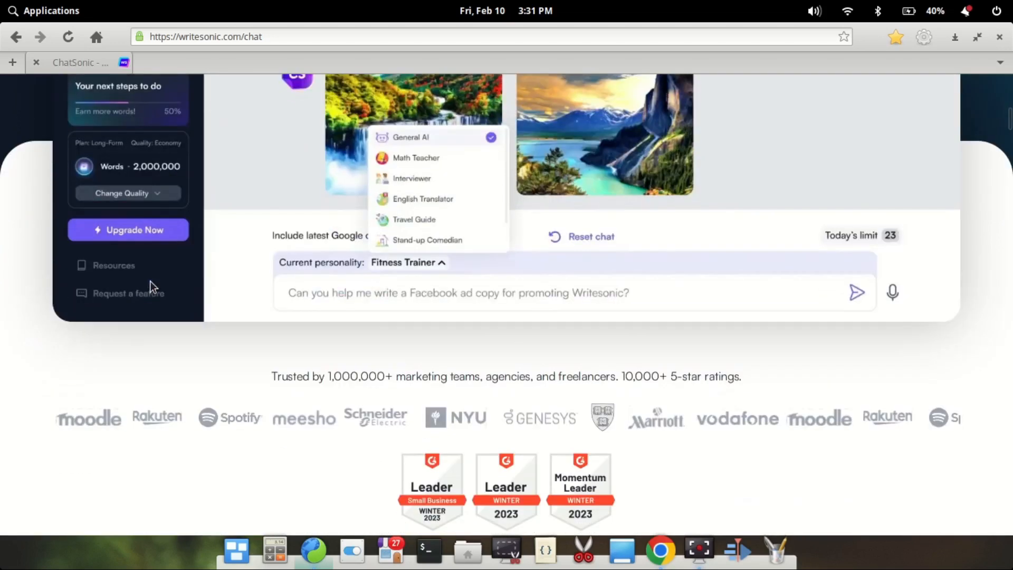
scroll("down", 3)
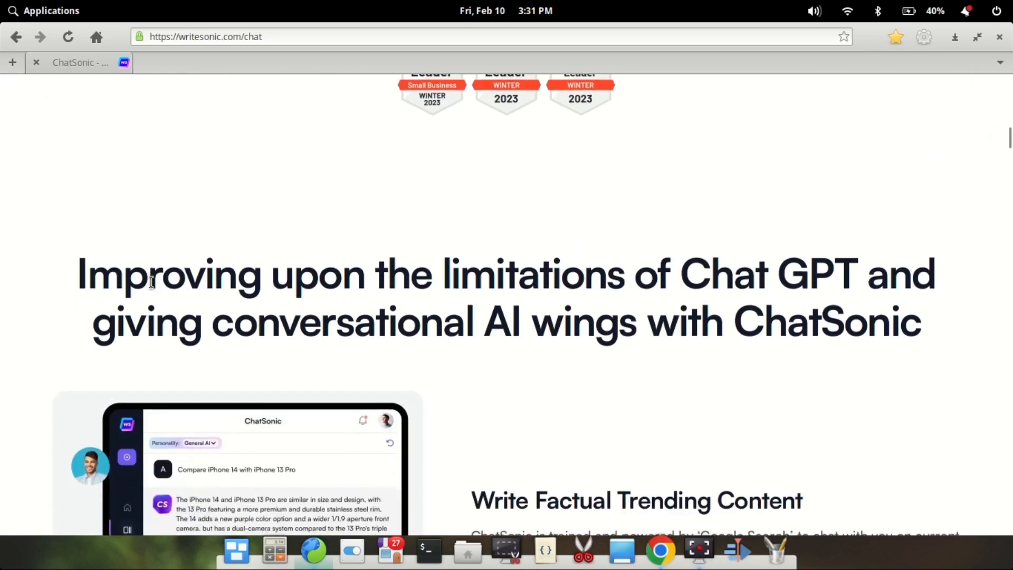
scroll("down", 3)
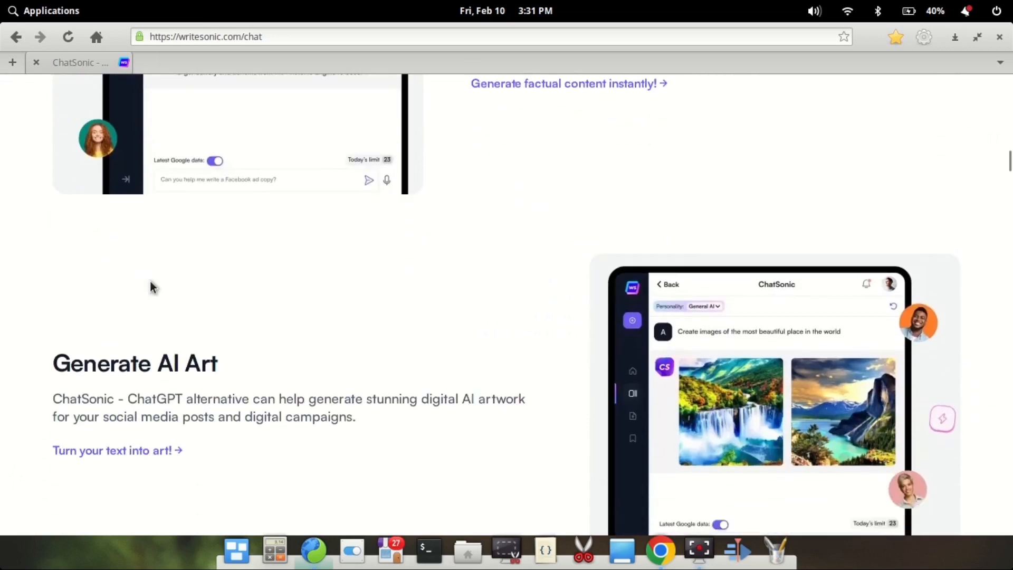
scroll("down", 3)
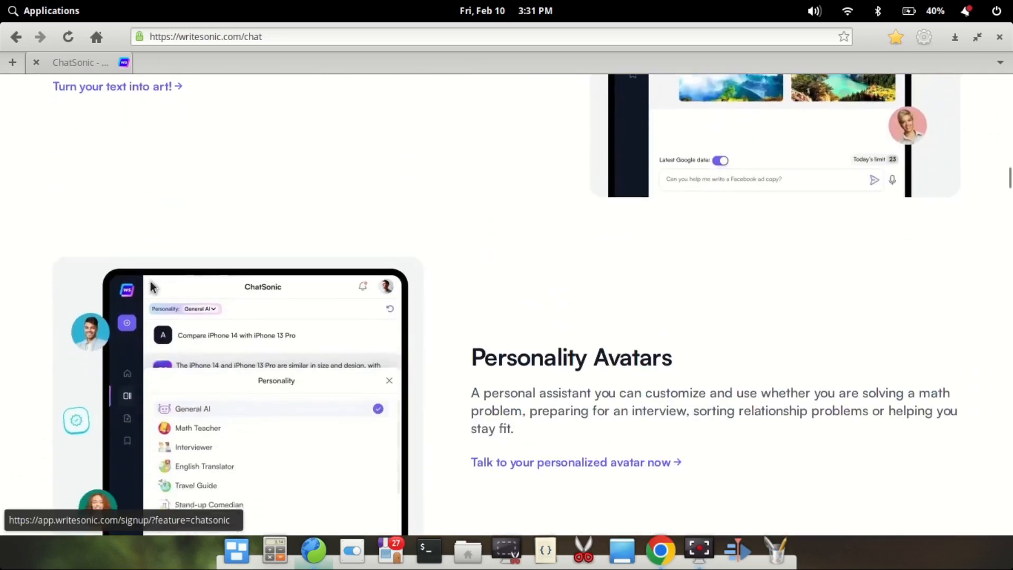
scroll("down", 3)
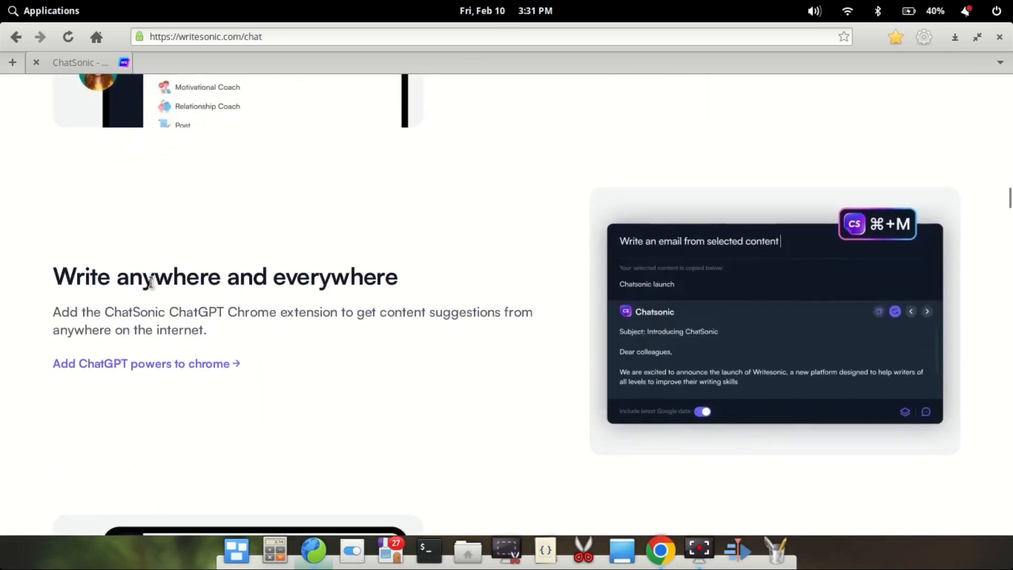
scroll("down", 3)
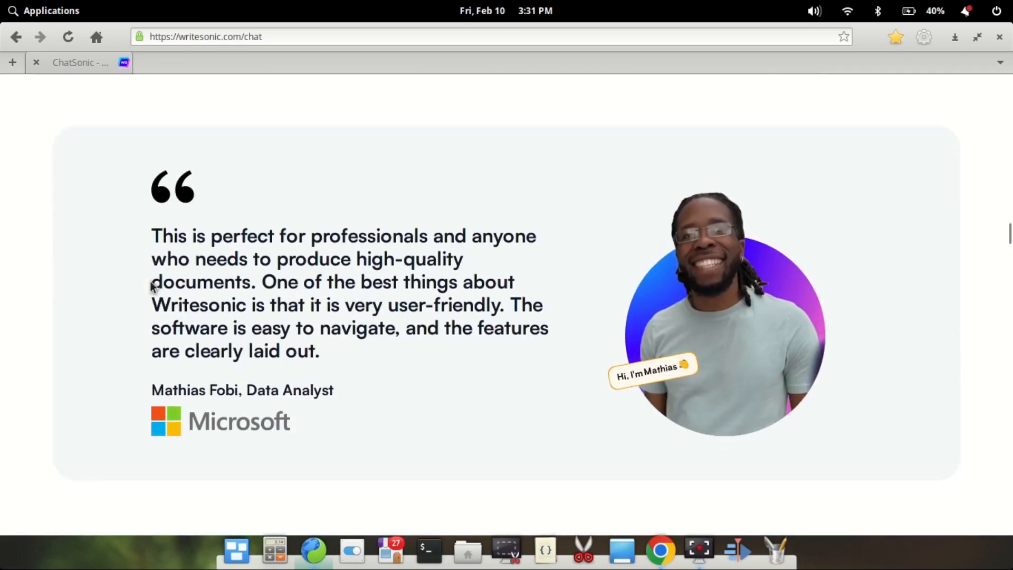
- Bring up the Features dropdown listing Writesonic's writing tools
left_click(209, 99)
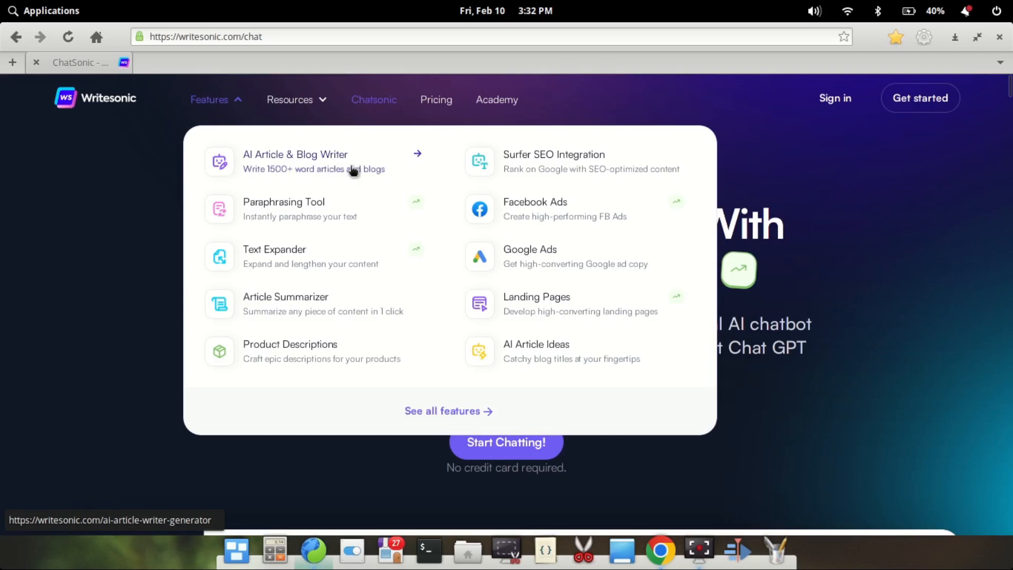
mouse_move(335, 216)
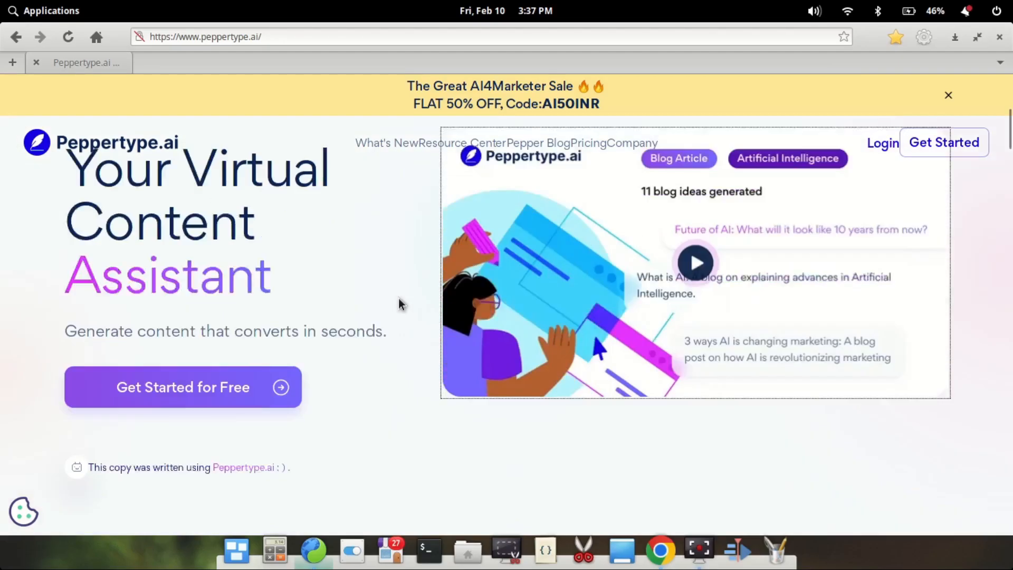
scroll("down", 3)
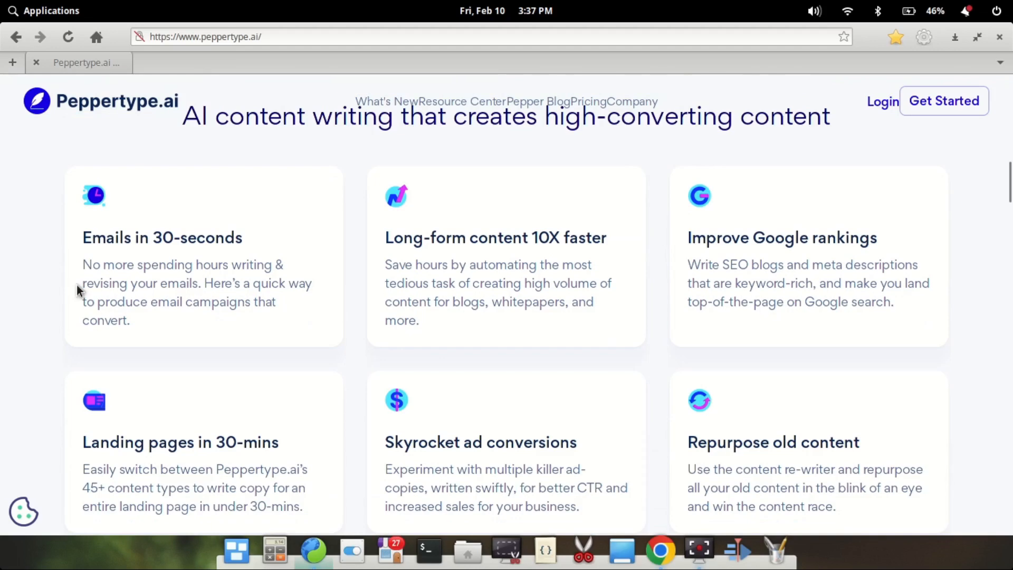
mouse_move(16, 294)
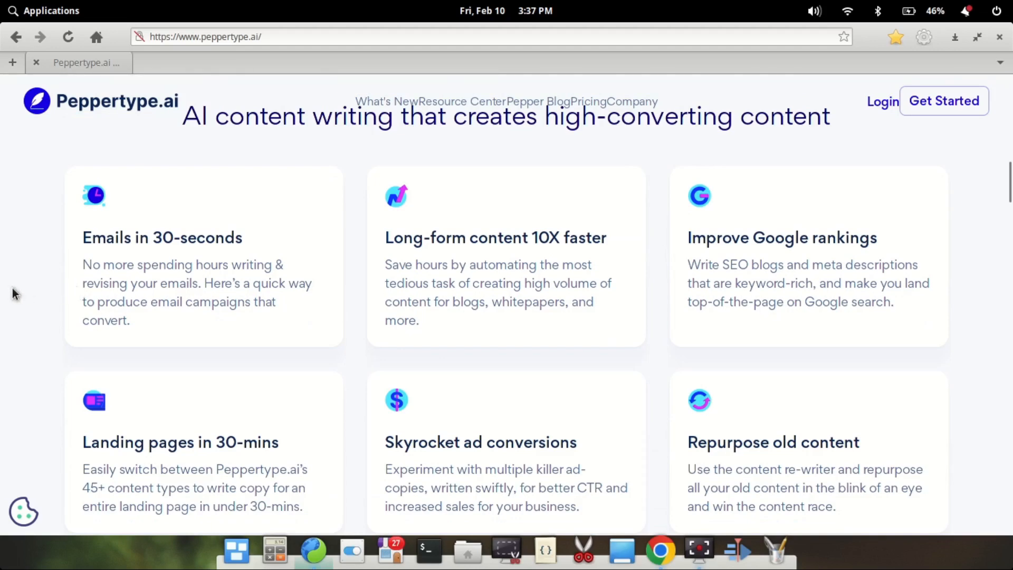
scroll("down", 3)
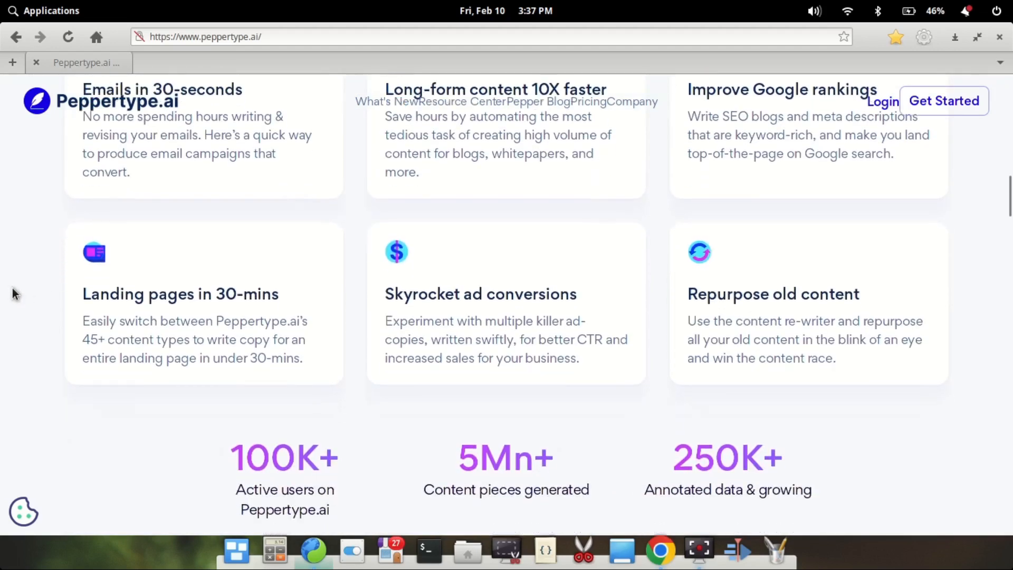
scroll("down", 3)
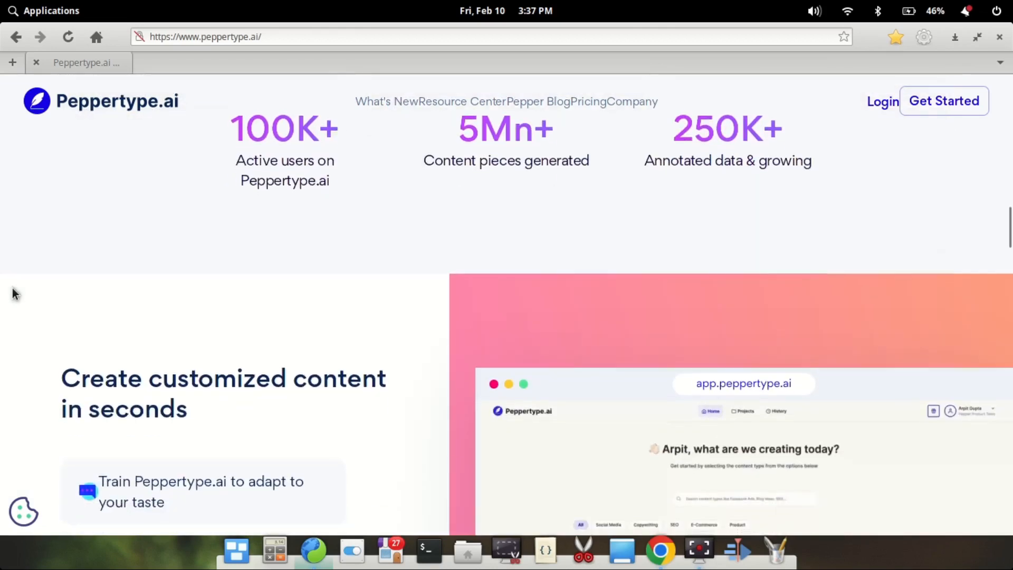
scroll("down", 3)
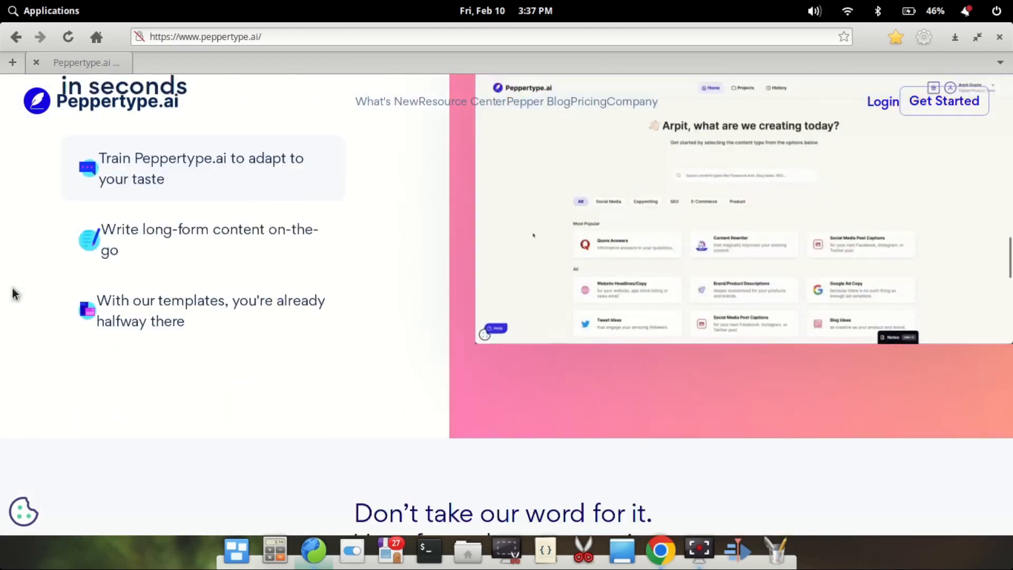
scroll("down", 3)
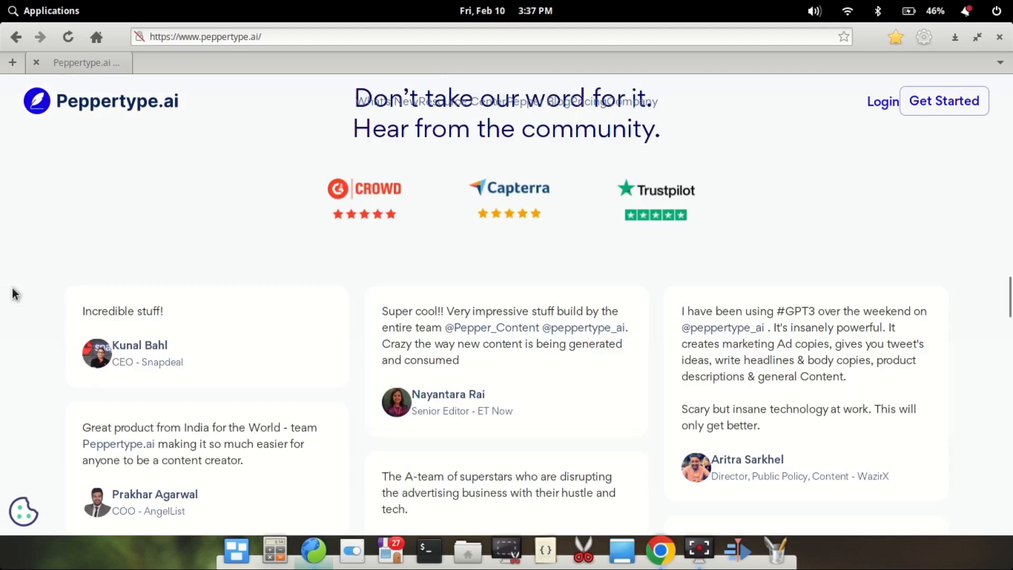
scroll("down", 3)
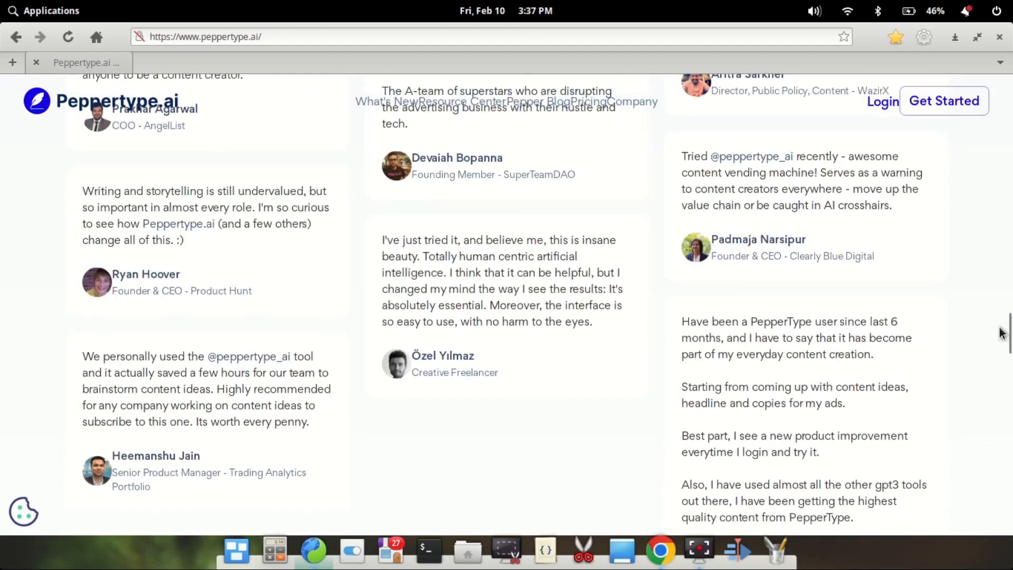
scroll("up", 3)
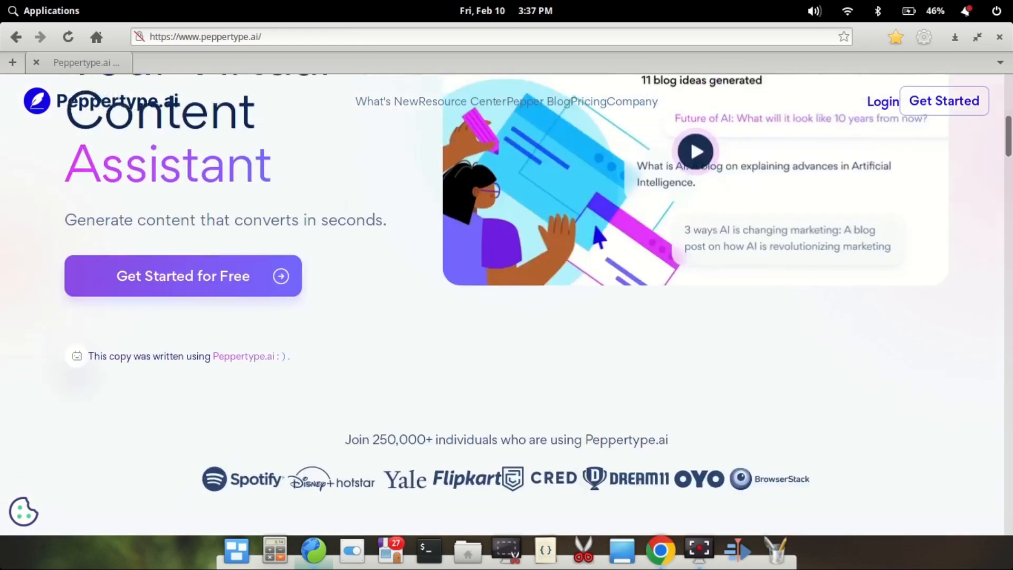
scroll("down", 3)
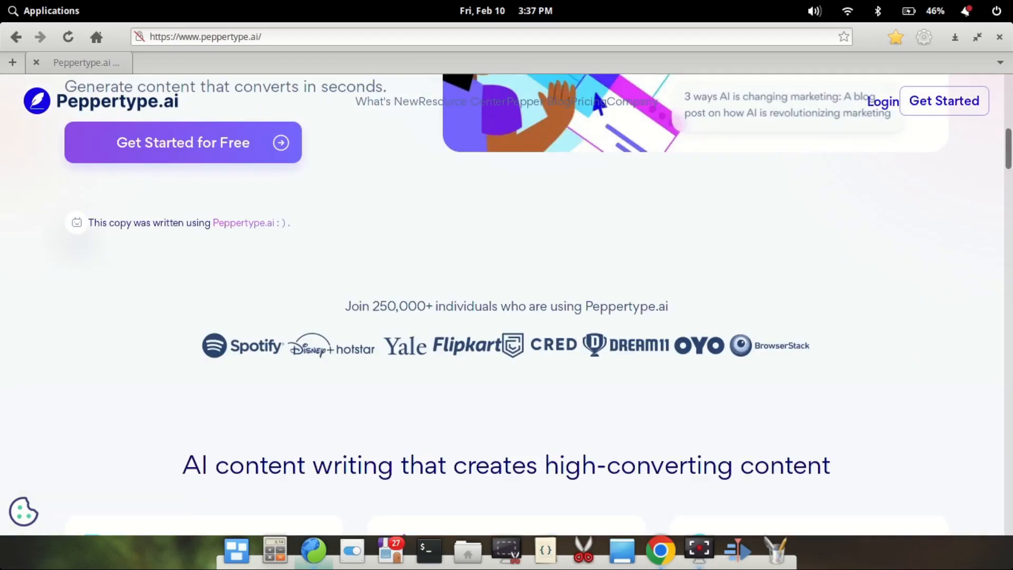